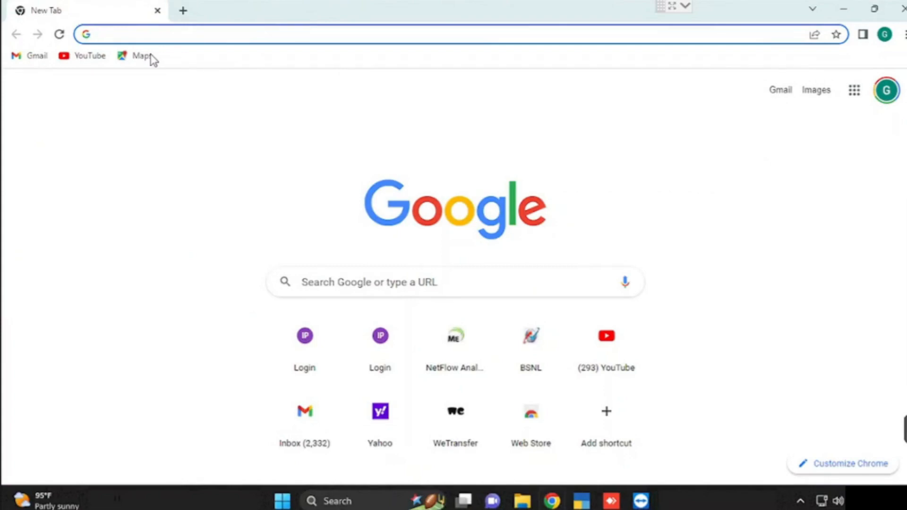
# Go to the router login page at 192.168.1.1 and enter the admin password.
pyautogui.click(150, 143)
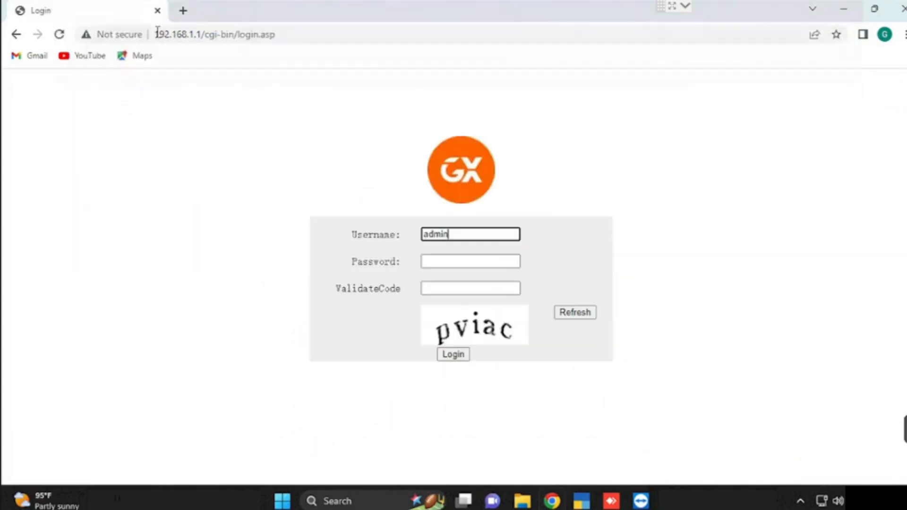
pyautogui.click(470, 260)
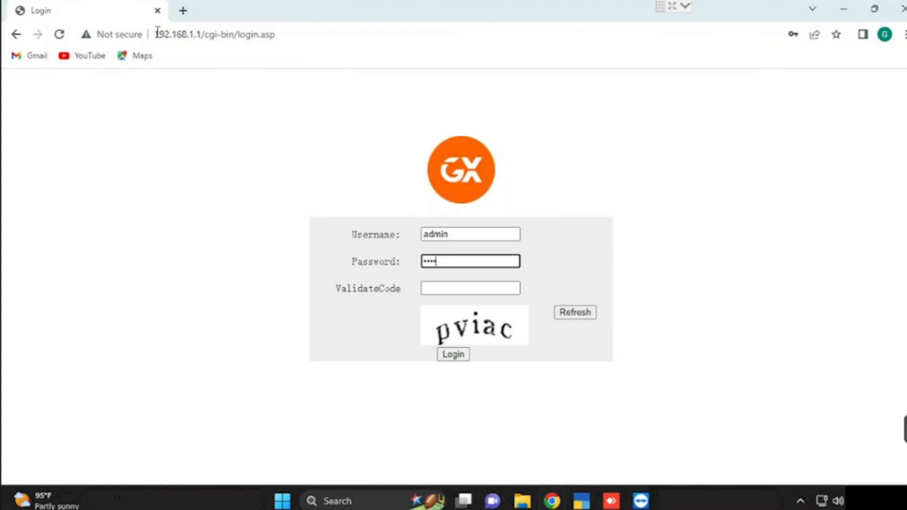
pyautogui.write('•')
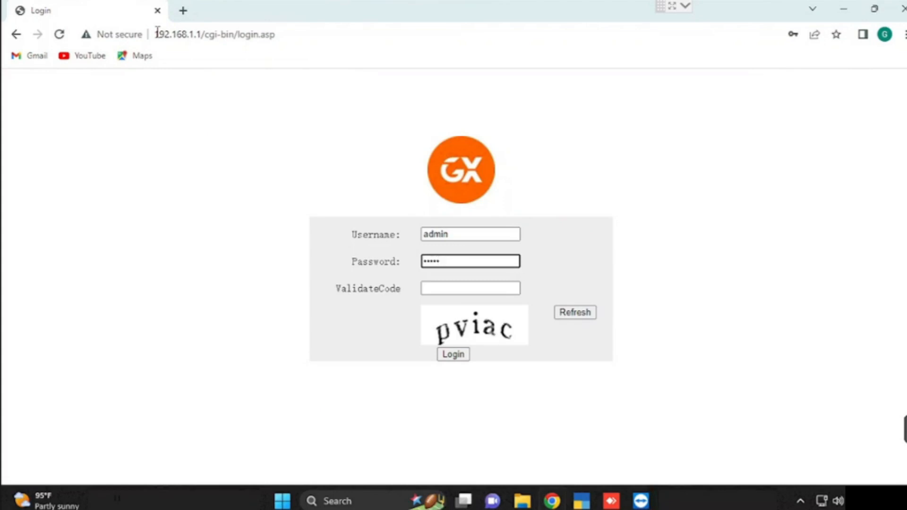
pyautogui.write('•')
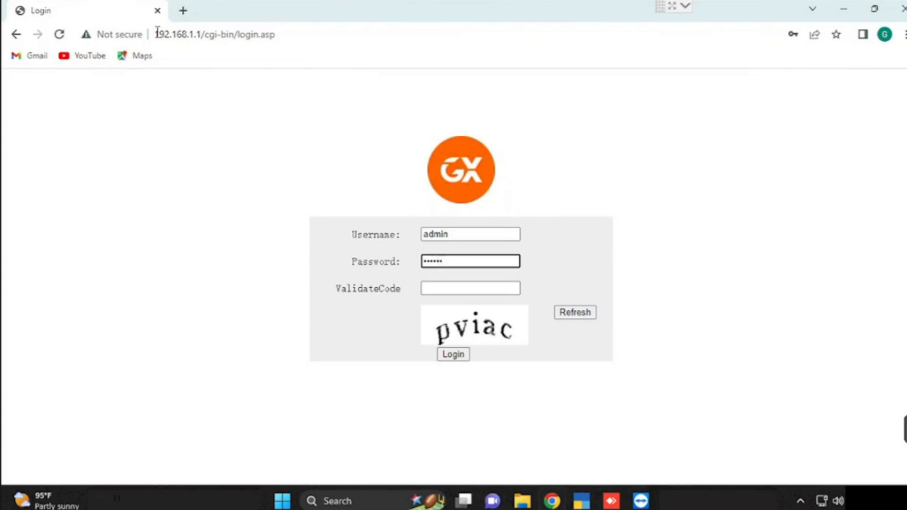
pyautogui.write('•')
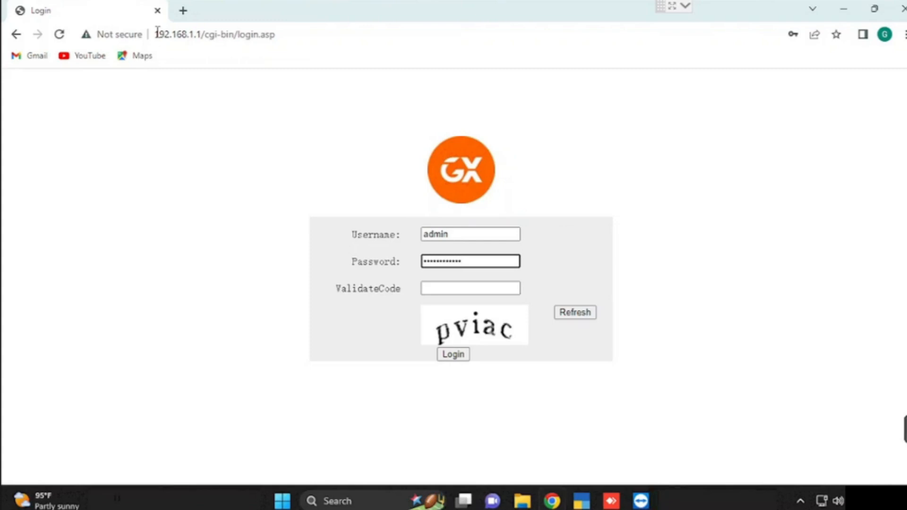
# Enter the validation code pviac in the captcha field.
pyautogui.write('p')
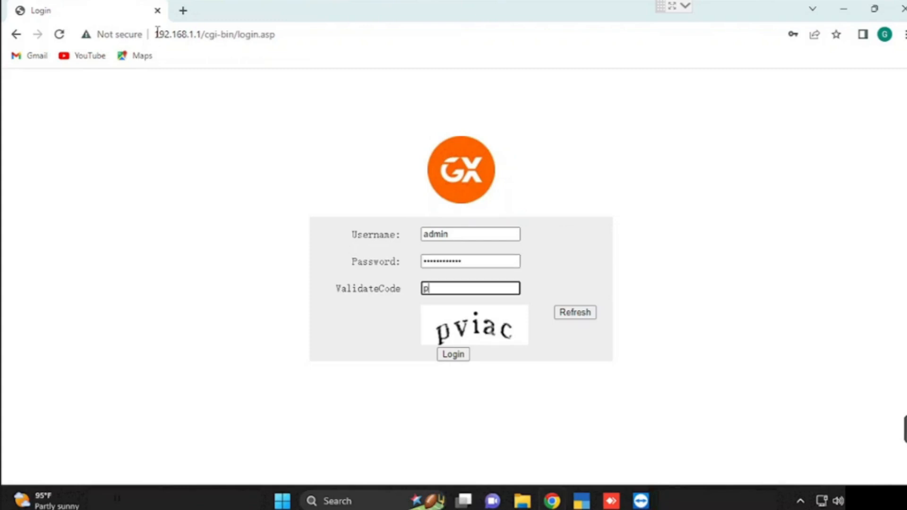
pyautogui.write('via')
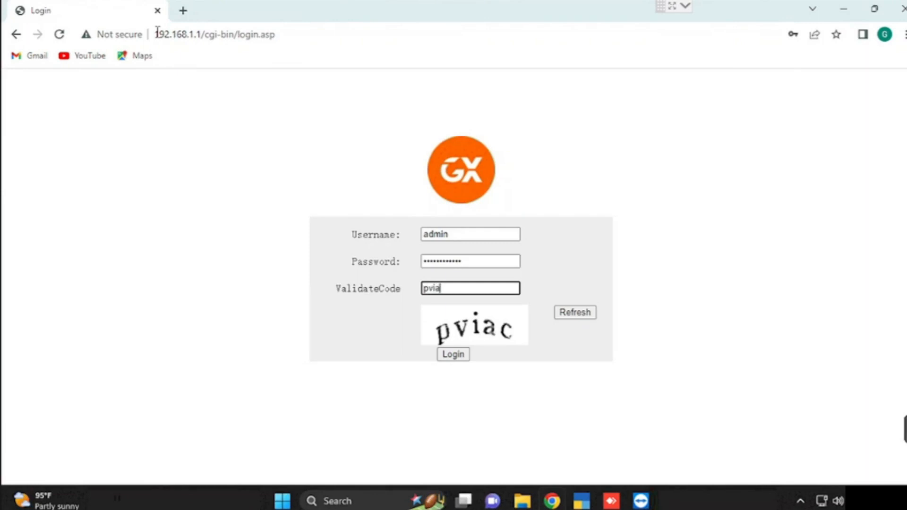
pyautogui.write('c')
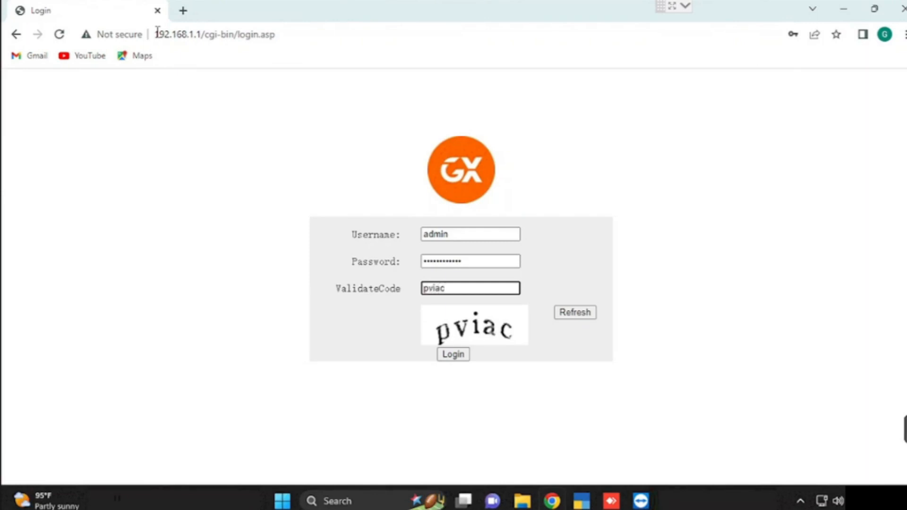
# Log in, decline Chrome's password save, and browse the Security and Net settings pages.
pyautogui.click(453, 354)
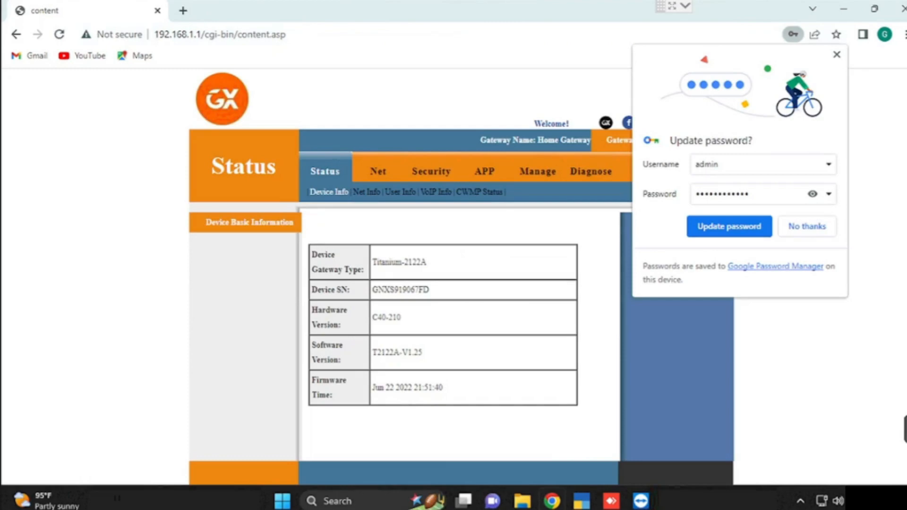
pyautogui.click(806, 226)
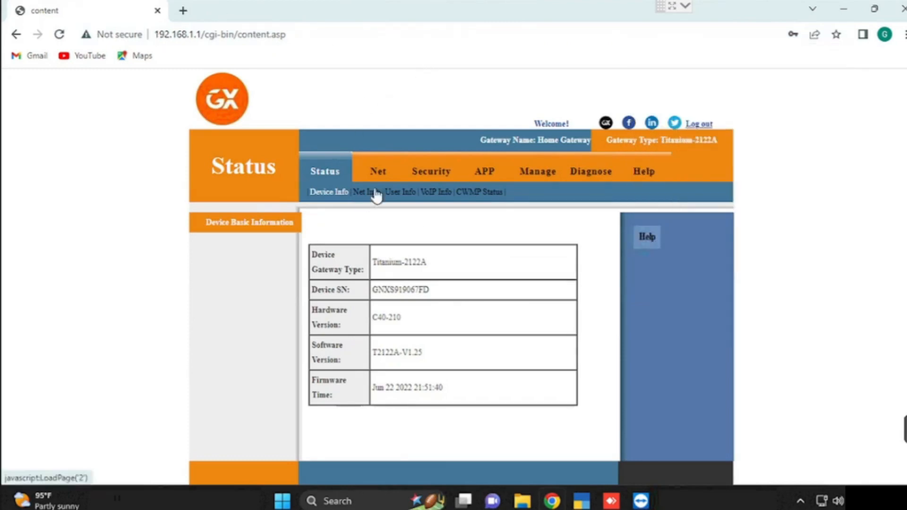
pyautogui.click(431, 171)
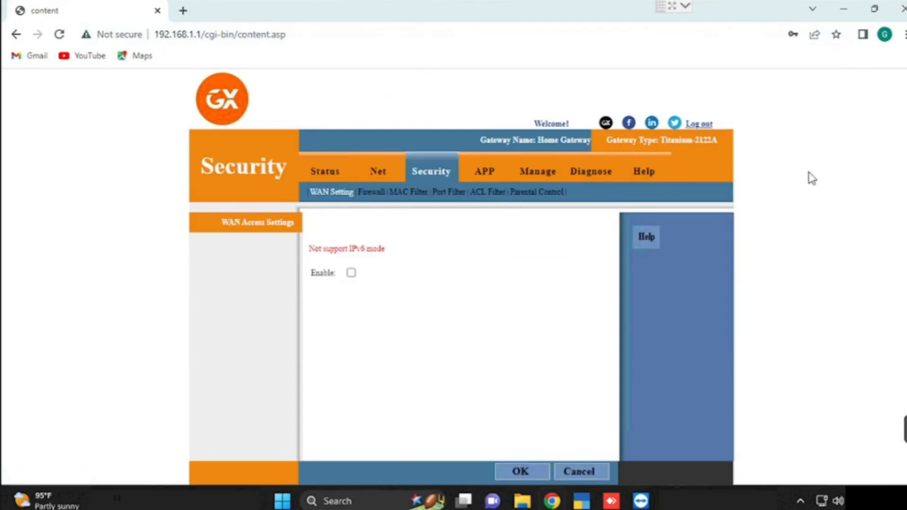
pyautogui.click(378, 171)
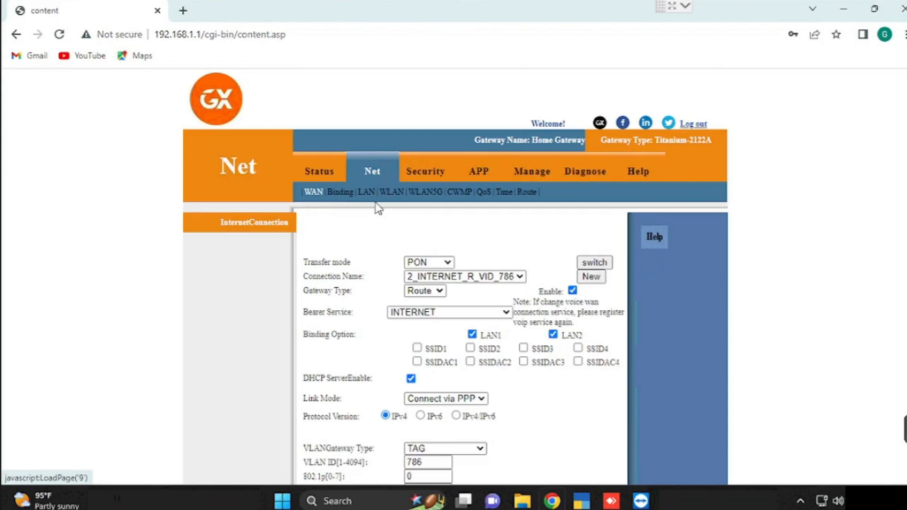
# Review the WLAN settings and select the wireless shared key.
pyautogui.click(391, 192)
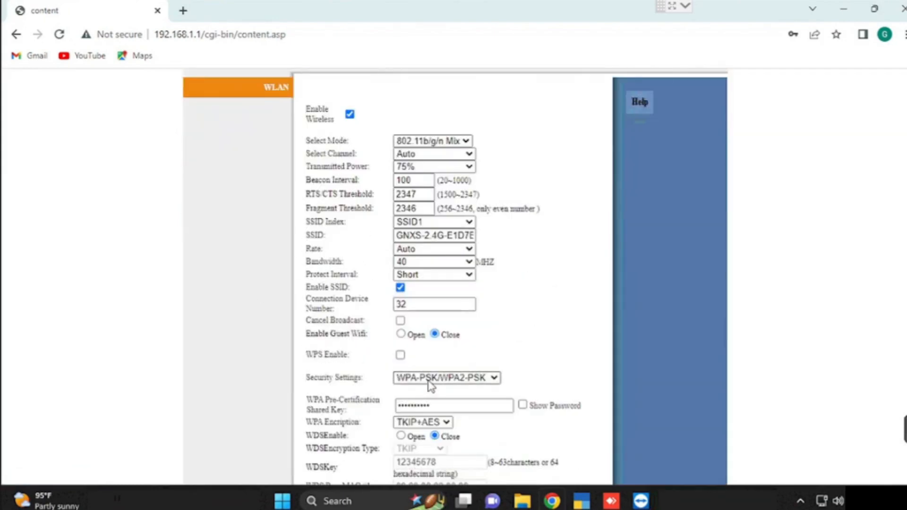
pyautogui.scroll(-3)
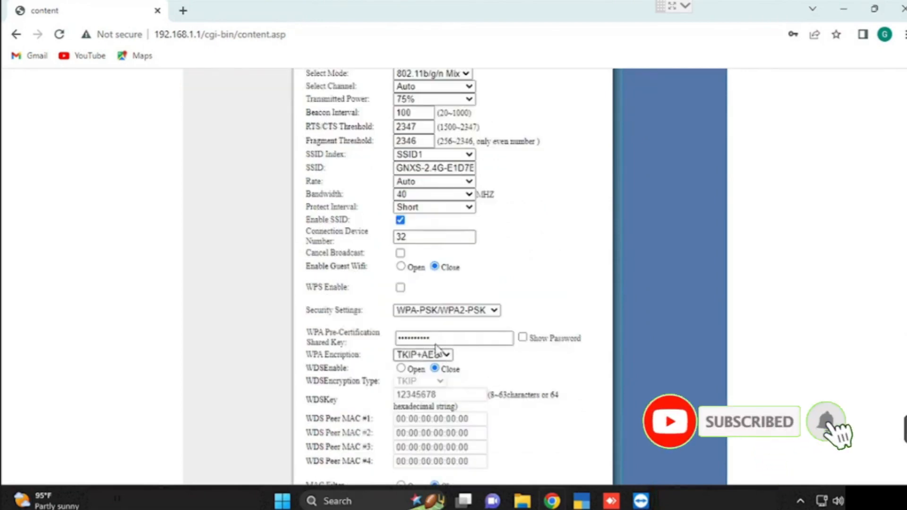
pyautogui.tripleClick(453, 338)
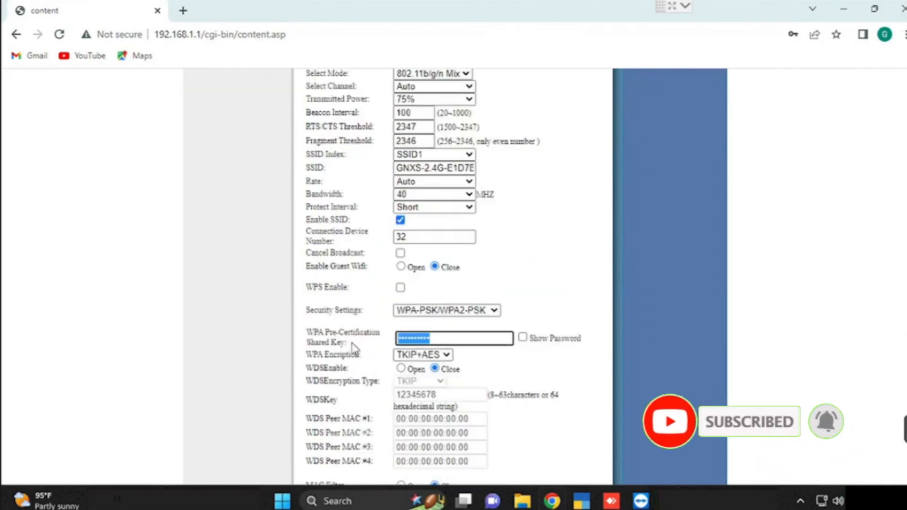
pyautogui.moveTo(523, 362)
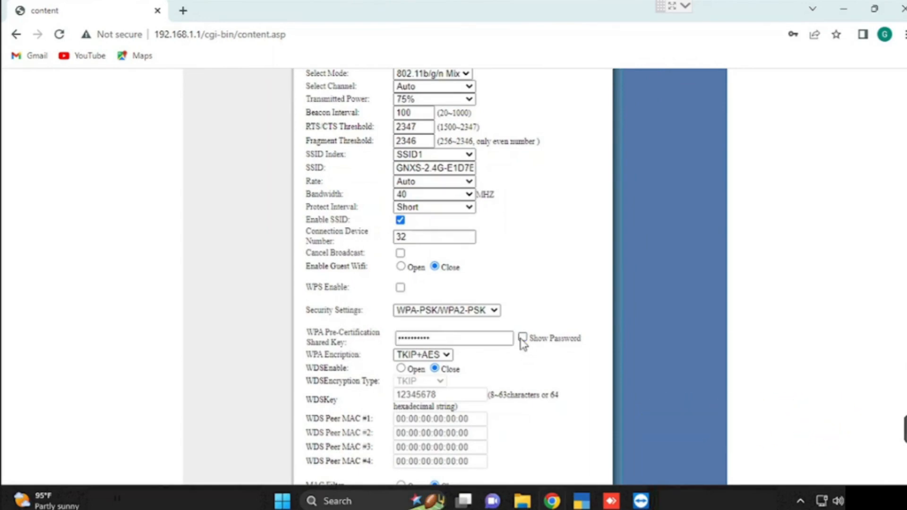
pyautogui.click(452, 338)
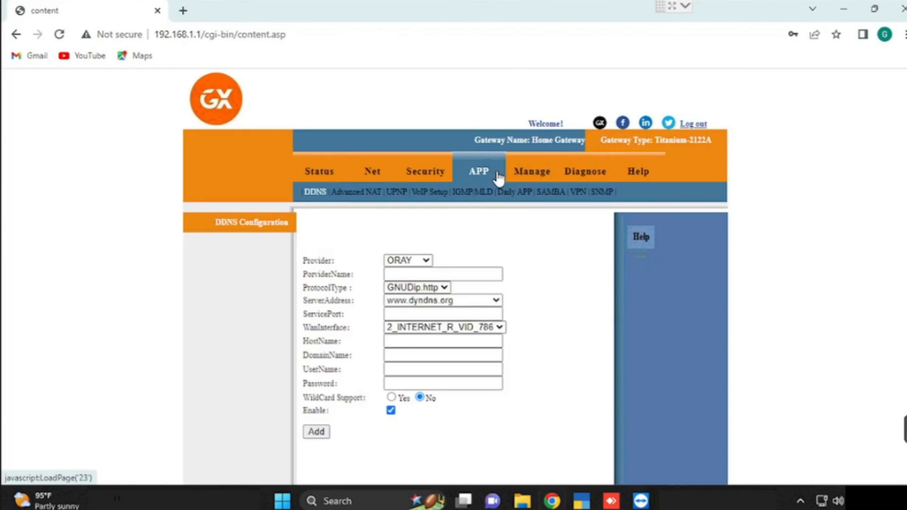
# Go to the Advanced NAT settings page and review its DMZ and virtual-server sections.
pyautogui.scroll(-3)
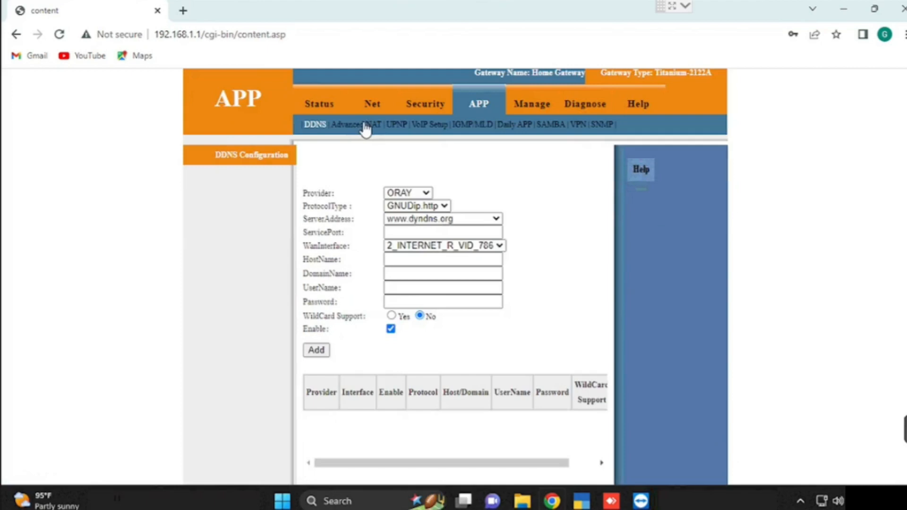
pyautogui.click(356, 125)
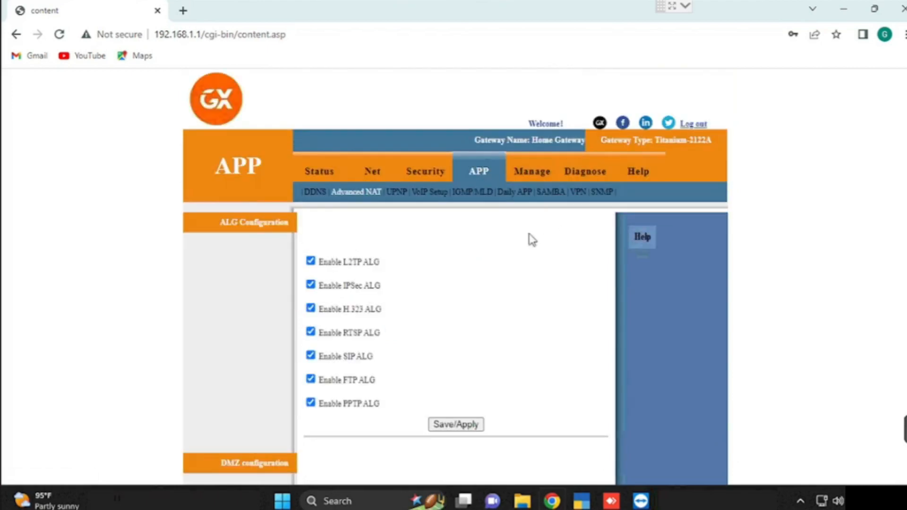
pyautogui.scroll(-3)
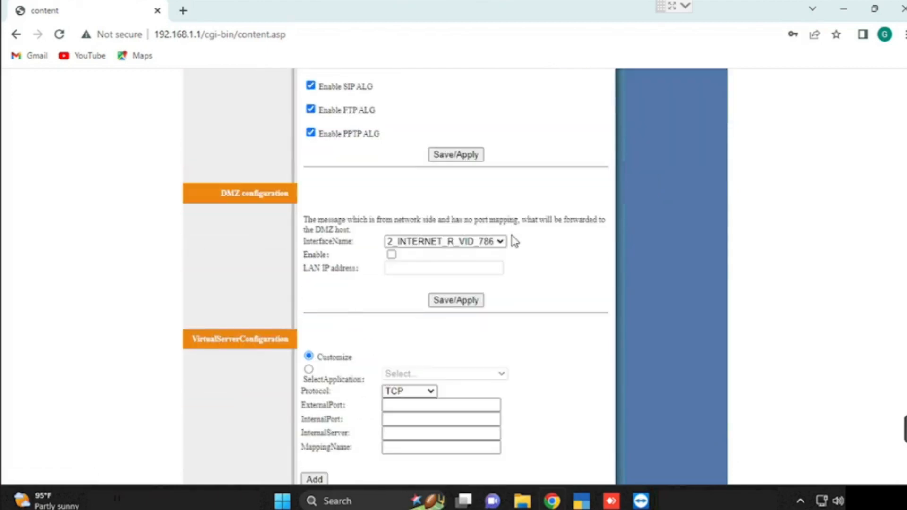
pyautogui.scroll(3)
pyautogui.write('192.168.1.99')
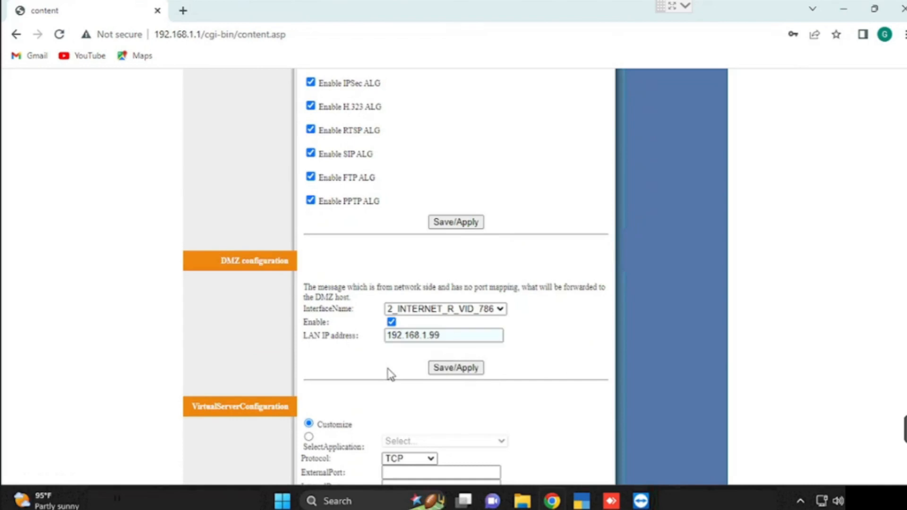
# Disable the DMZ host so it no longer forwards to a LAN IP address.
pyautogui.tripleClick(444, 336)
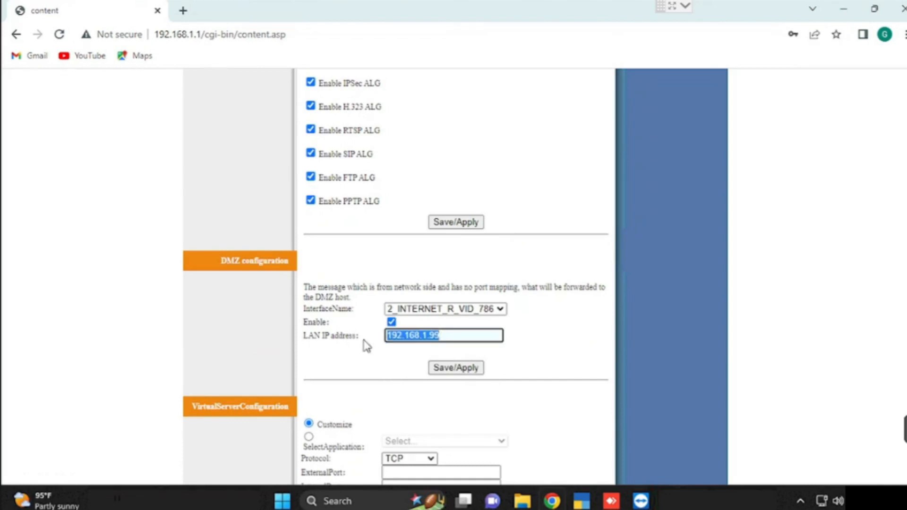
pyautogui.click(391, 322)
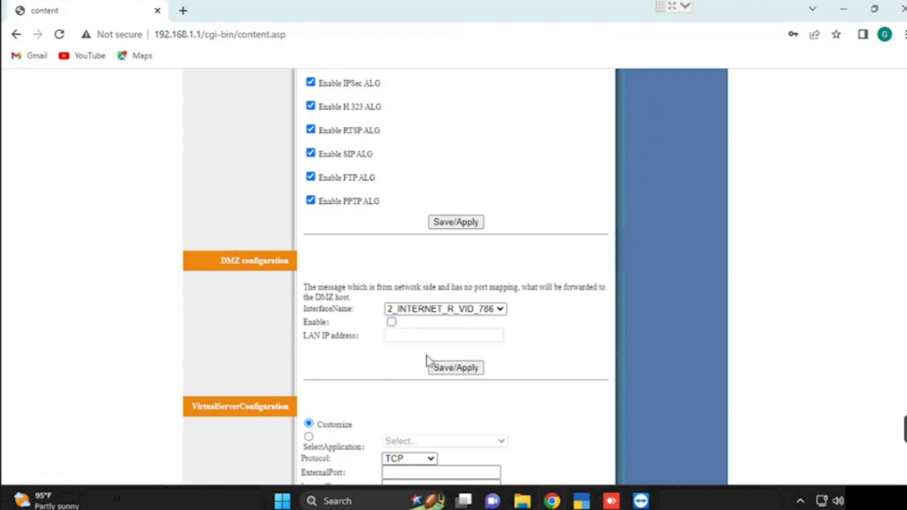
pyautogui.scroll(3)
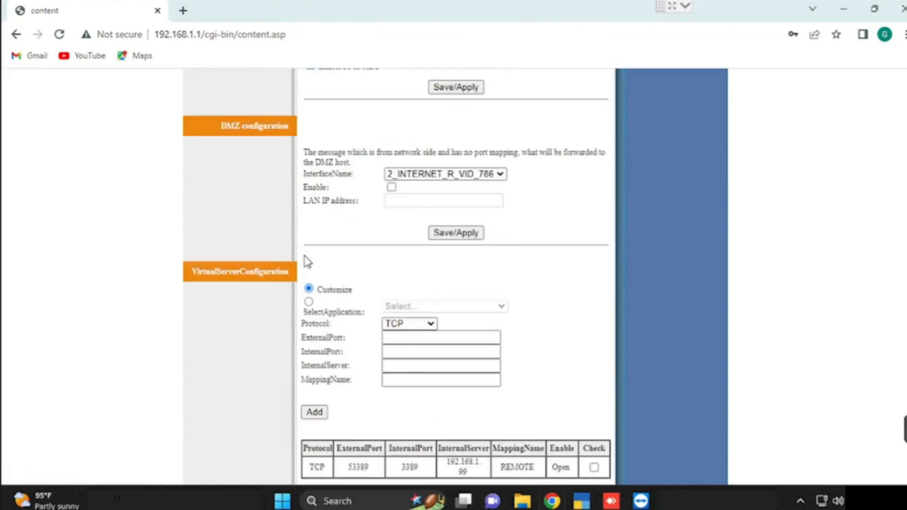
# Start a custom TCP virtual-server rule with external port 8080 and internal port 80.
pyautogui.click(443, 305)
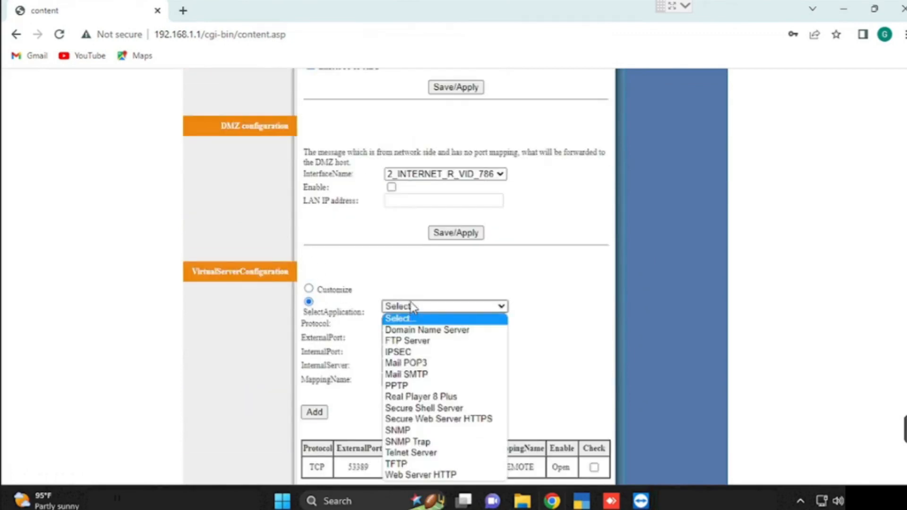
pyautogui.moveTo(421, 397)
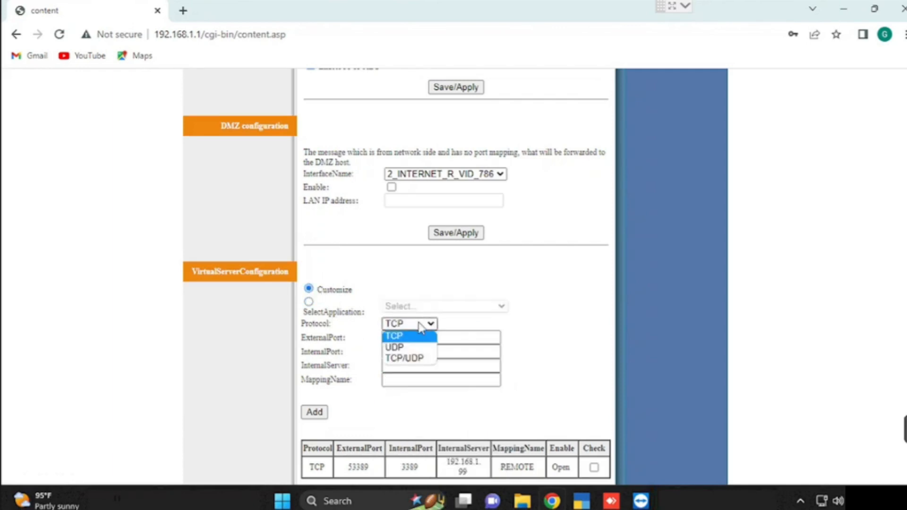
pyautogui.click(395, 336)
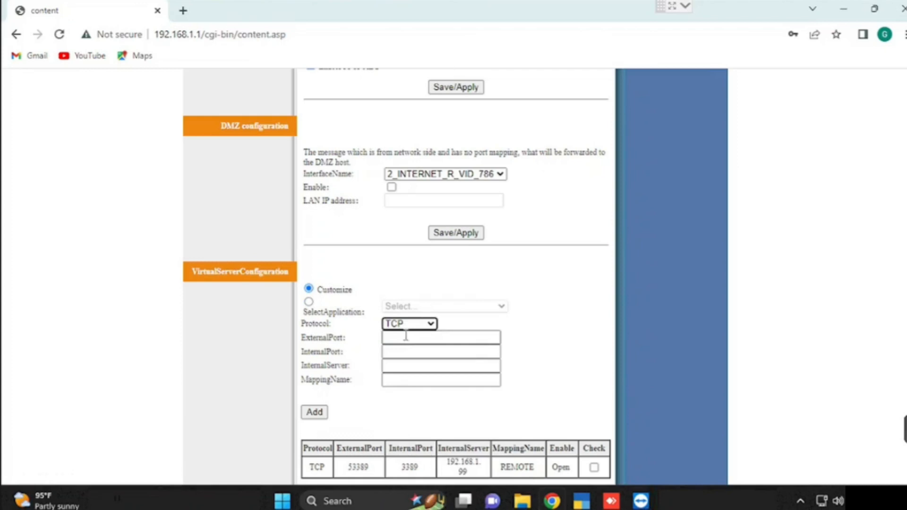
pyautogui.click(440, 338)
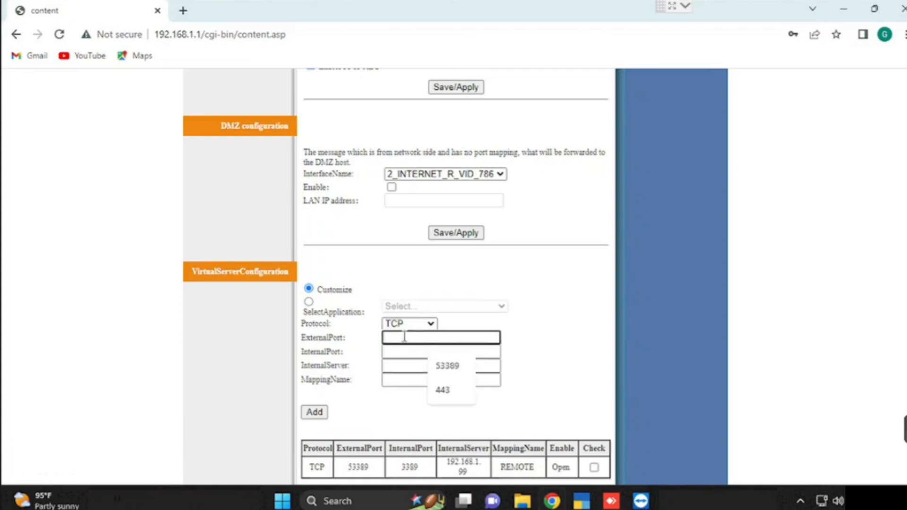
pyautogui.write('8')
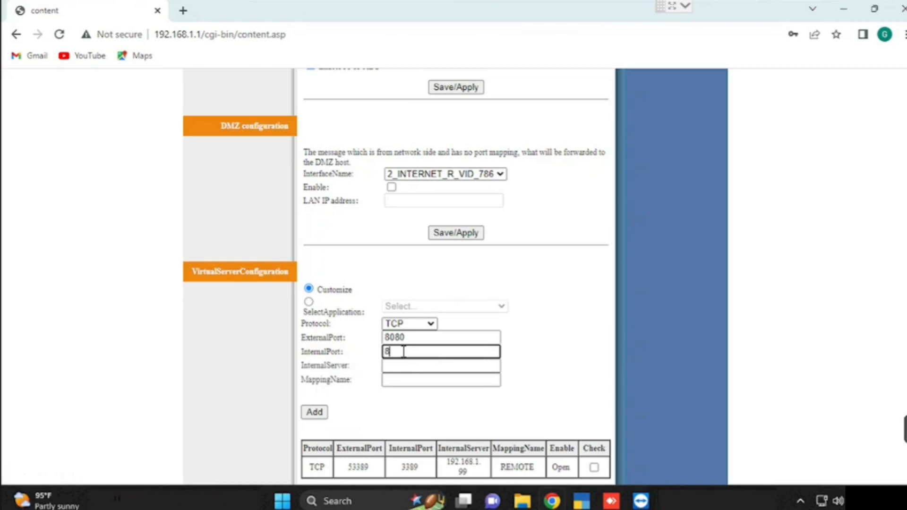
pyautogui.write('0')
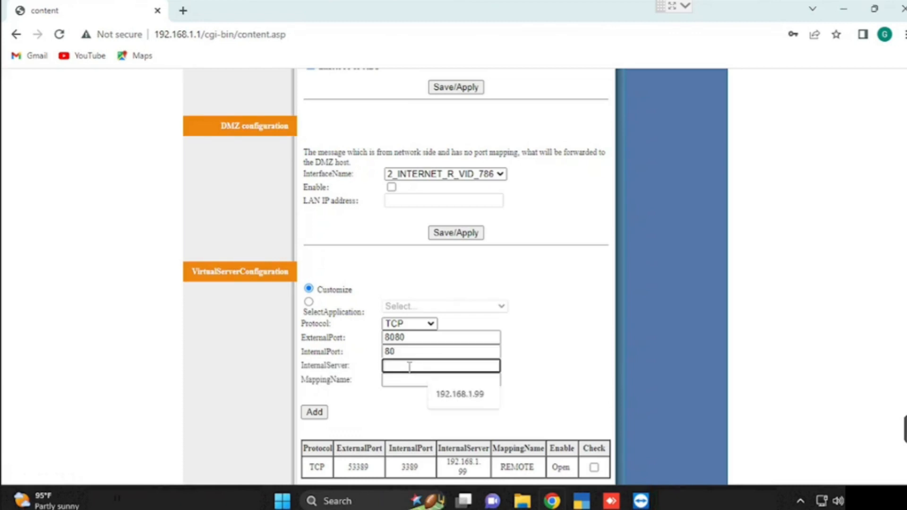
# Set the internal server to 192.168.1.99 and name the rule web.
pyautogui.click(460, 394)
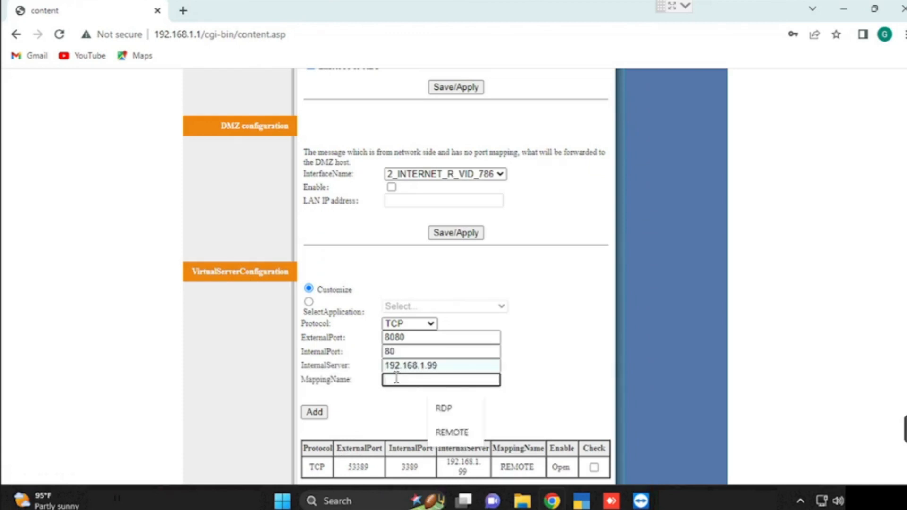
pyautogui.write('web')
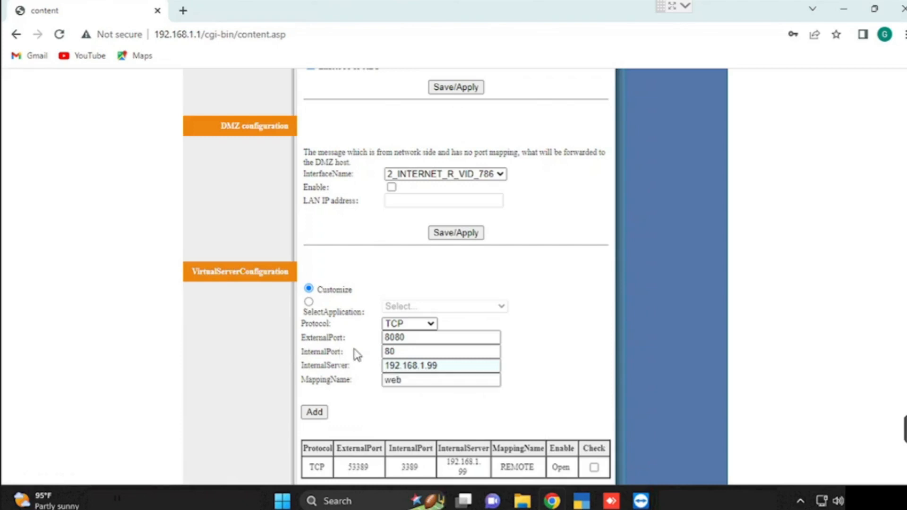
pyautogui.moveTo(420, 414)
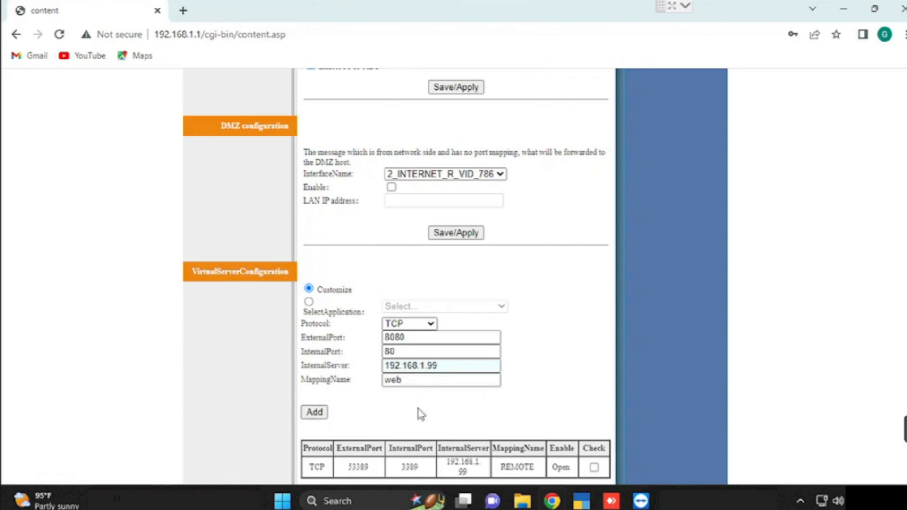
# Add the web rule to the forwarding table, then delete it so only REMOTE remains.
pyautogui.click(313, 412)
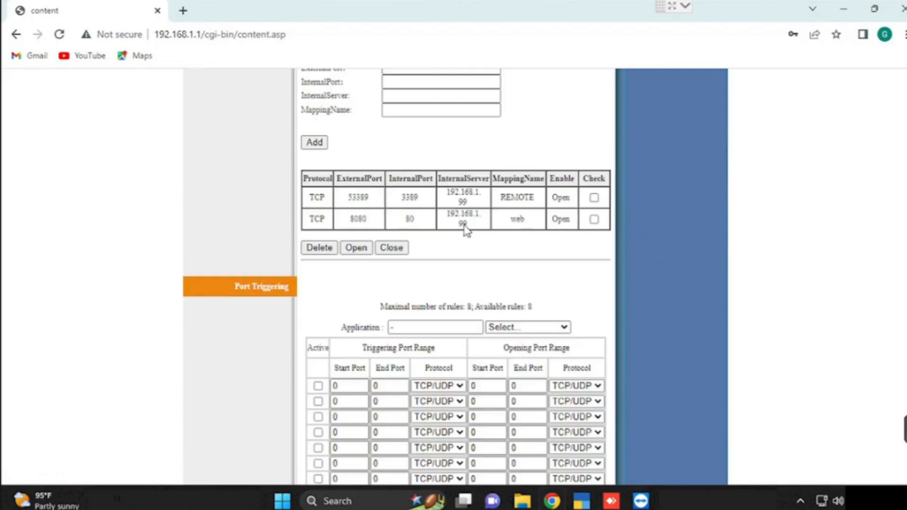
pyautogui.moveTo(553, 234)
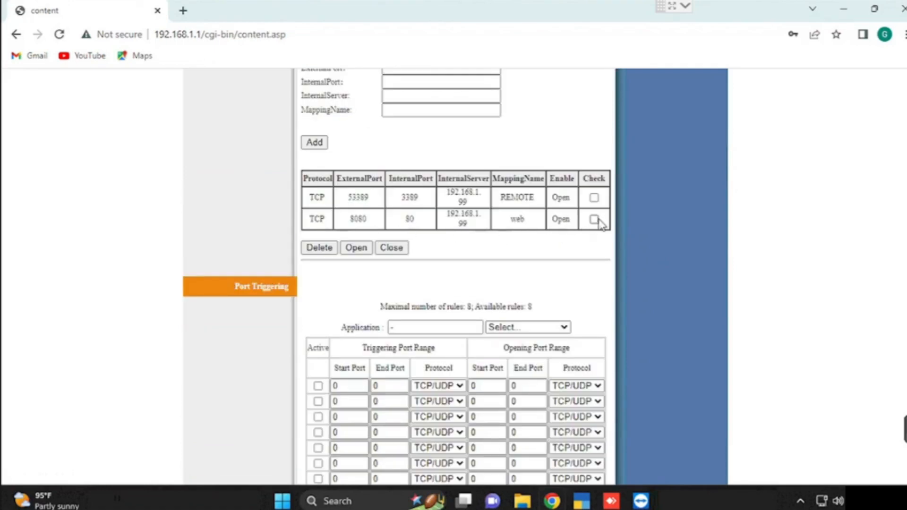
pyautogui.click(593, 219)
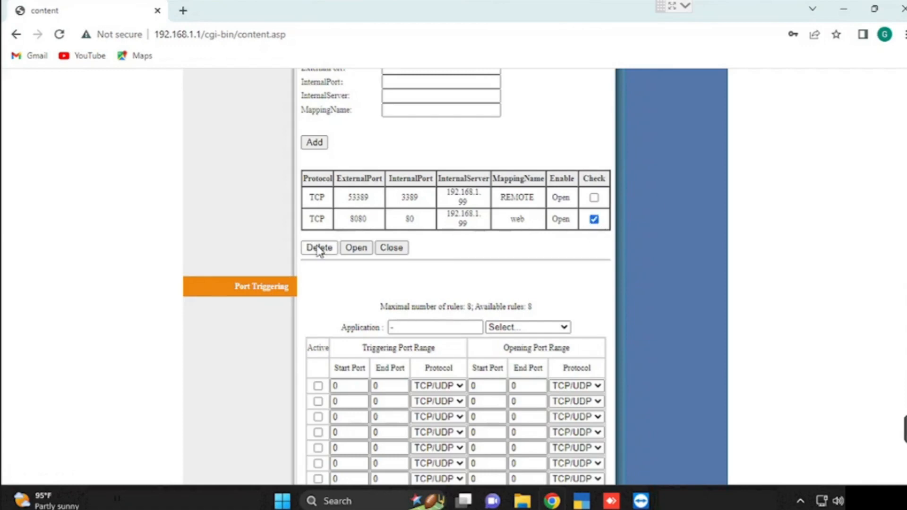
pyautogui.click(318, 247)
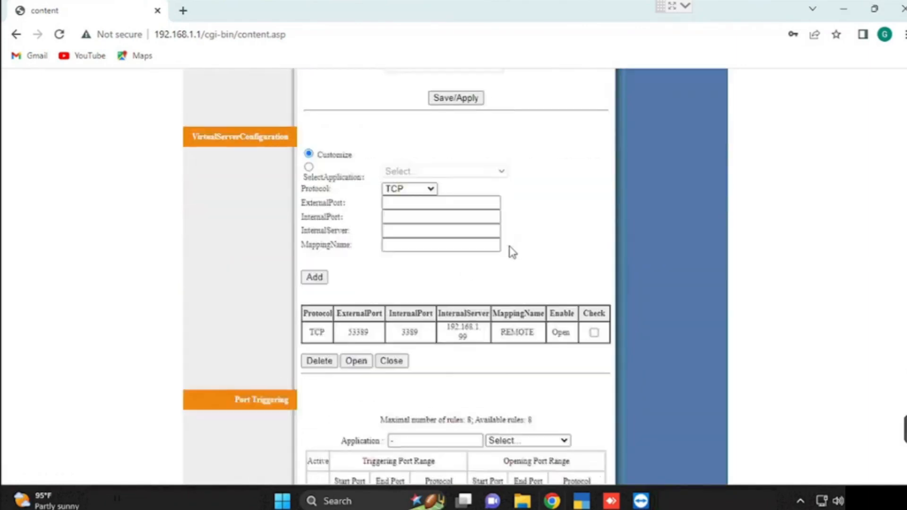
pyautogui.scroll(-3)
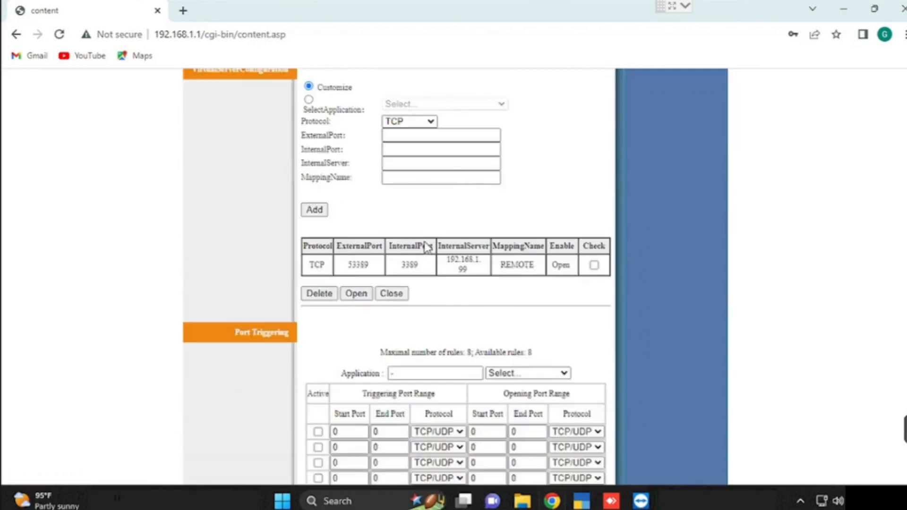
pyautogui.scroll(-3)
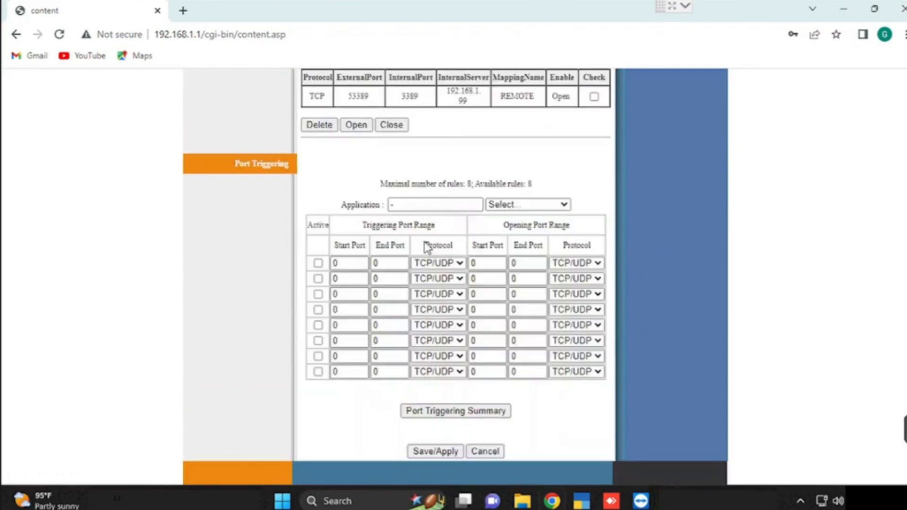